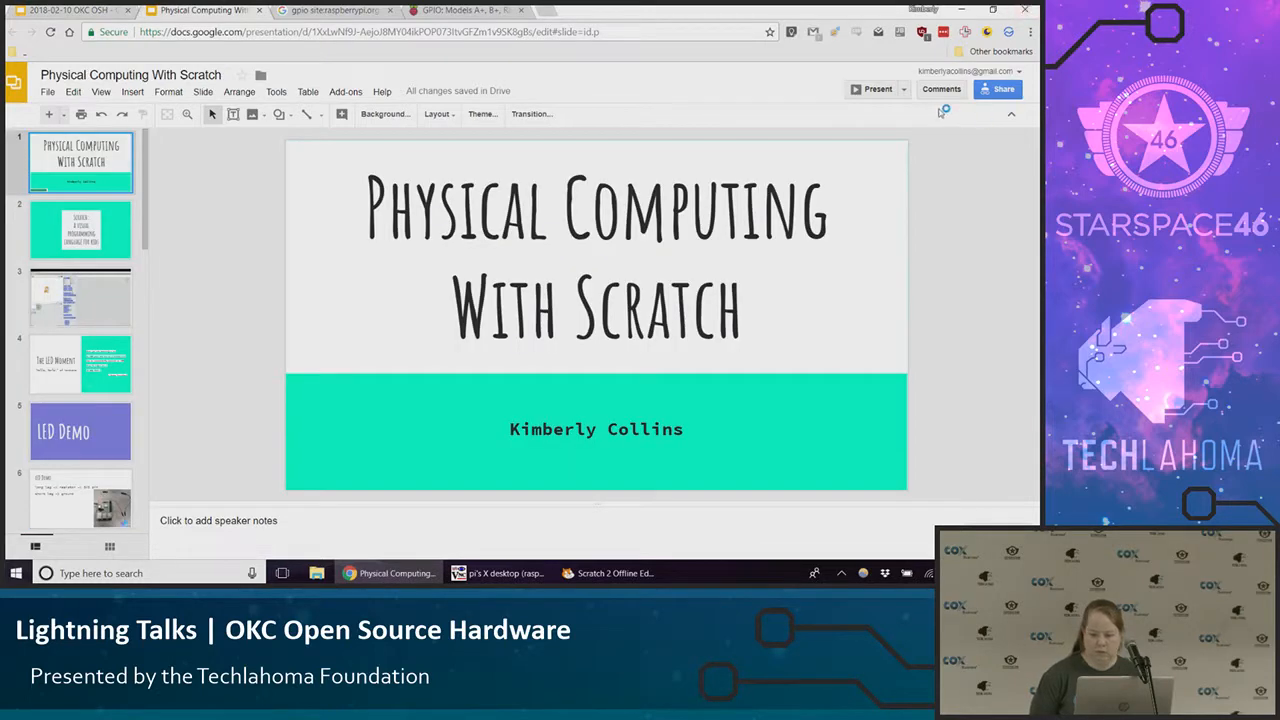
- Start presenting the Physical Computing With Scratch deck full screen from its title slide
left_click(872, 88)
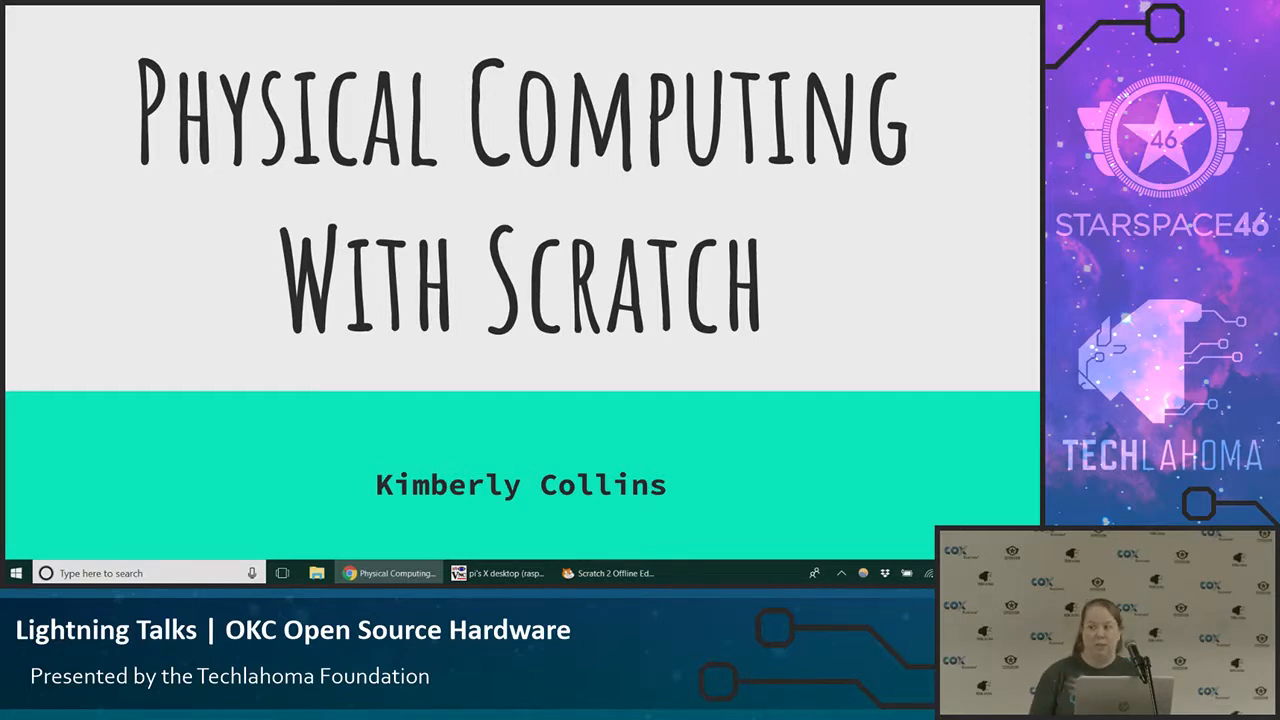
key("Right")
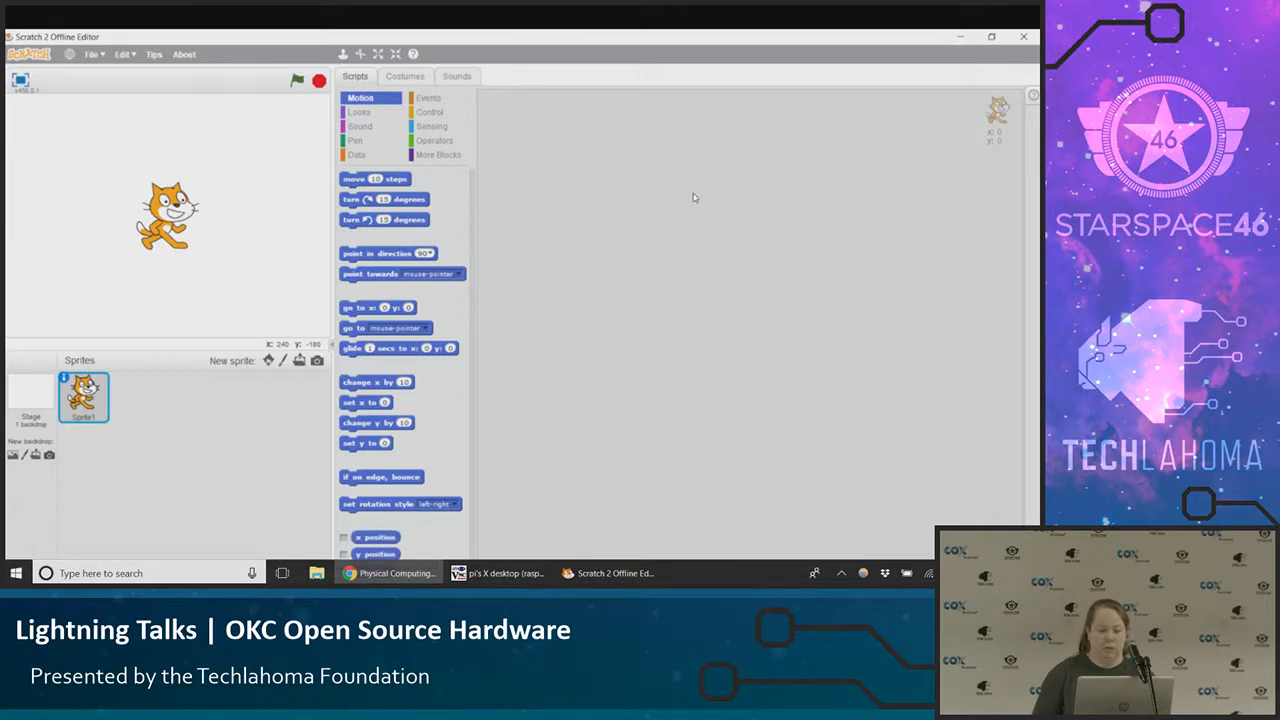
mouse_move(412, 440)
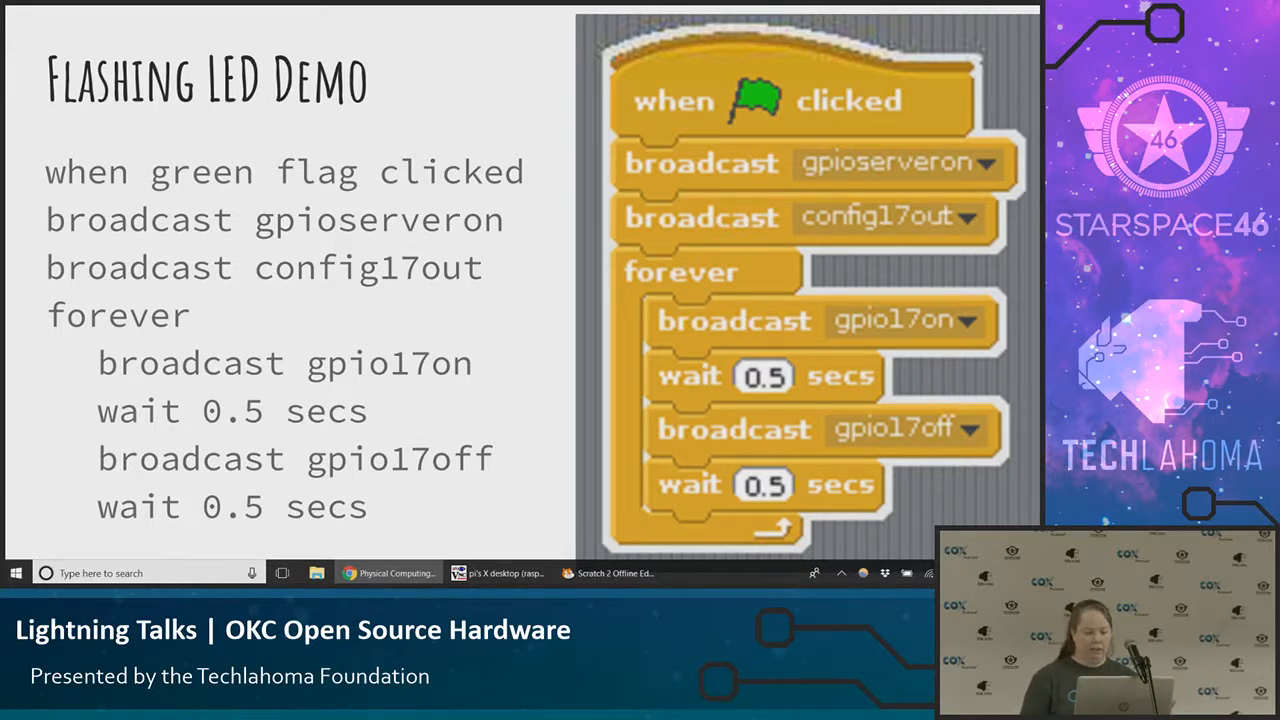
mouse_move(796, 224)
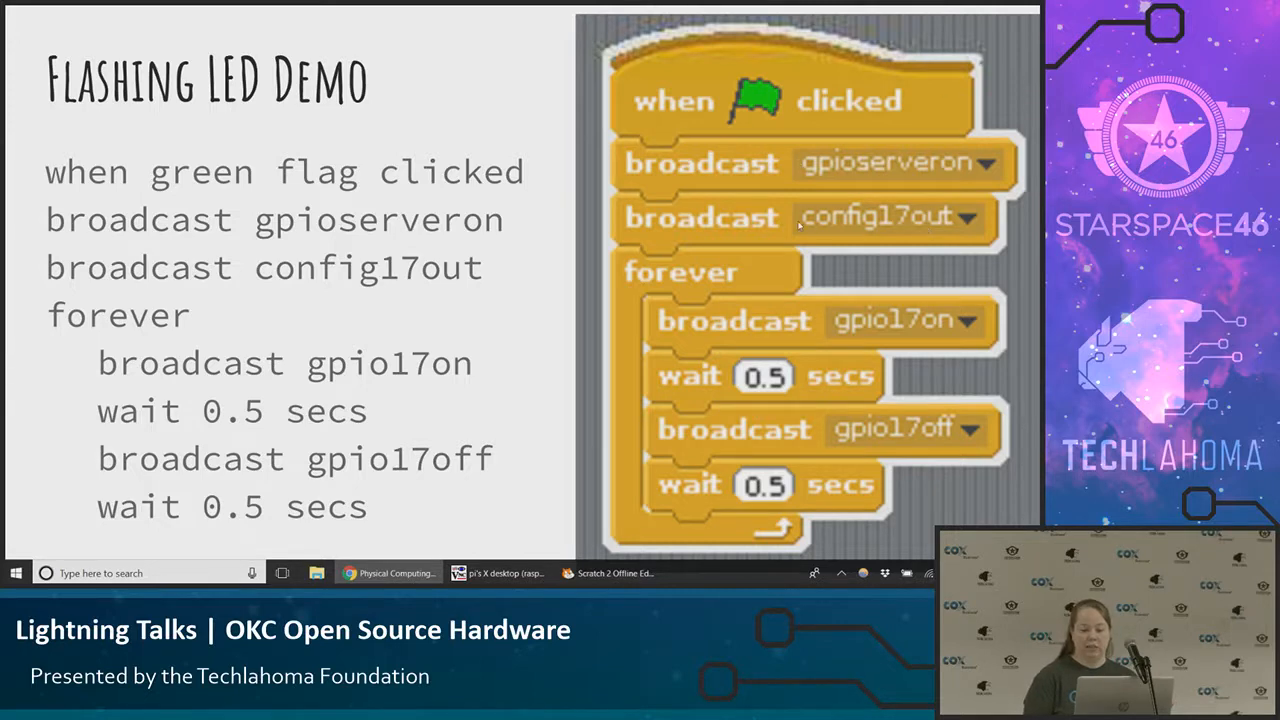
mouse_move(678, 252)
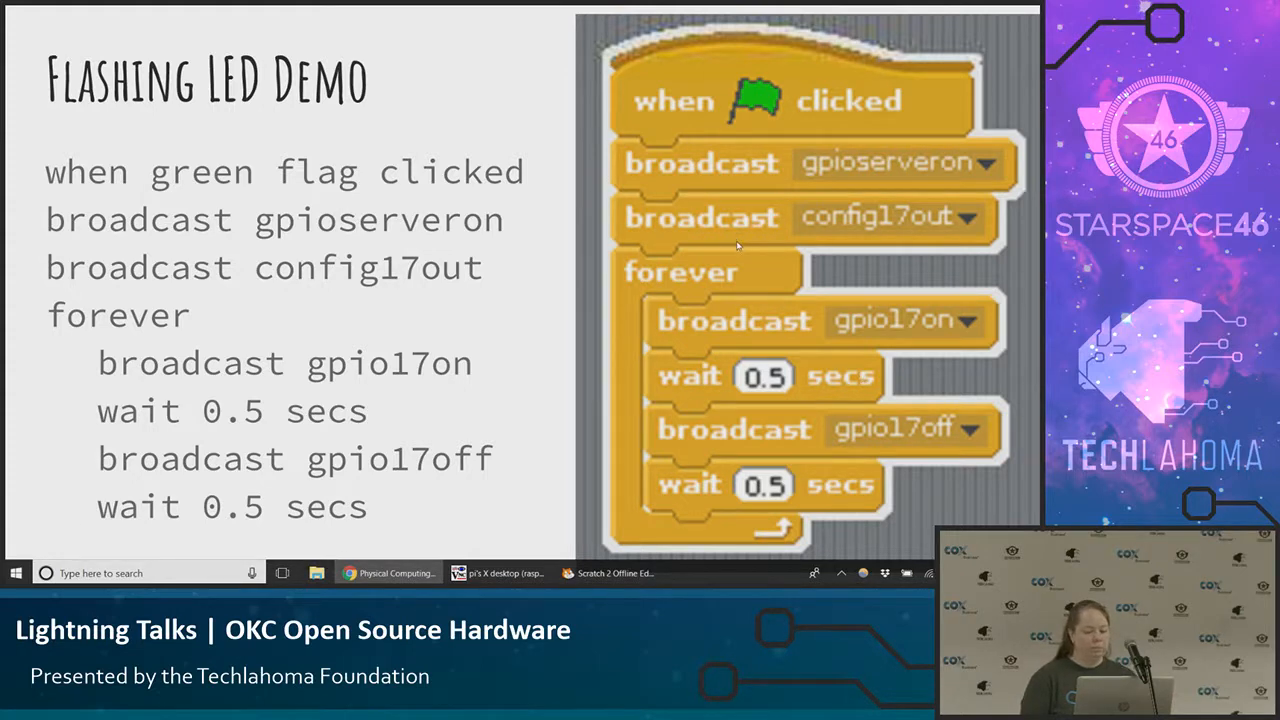
mouse_move(840, 324)
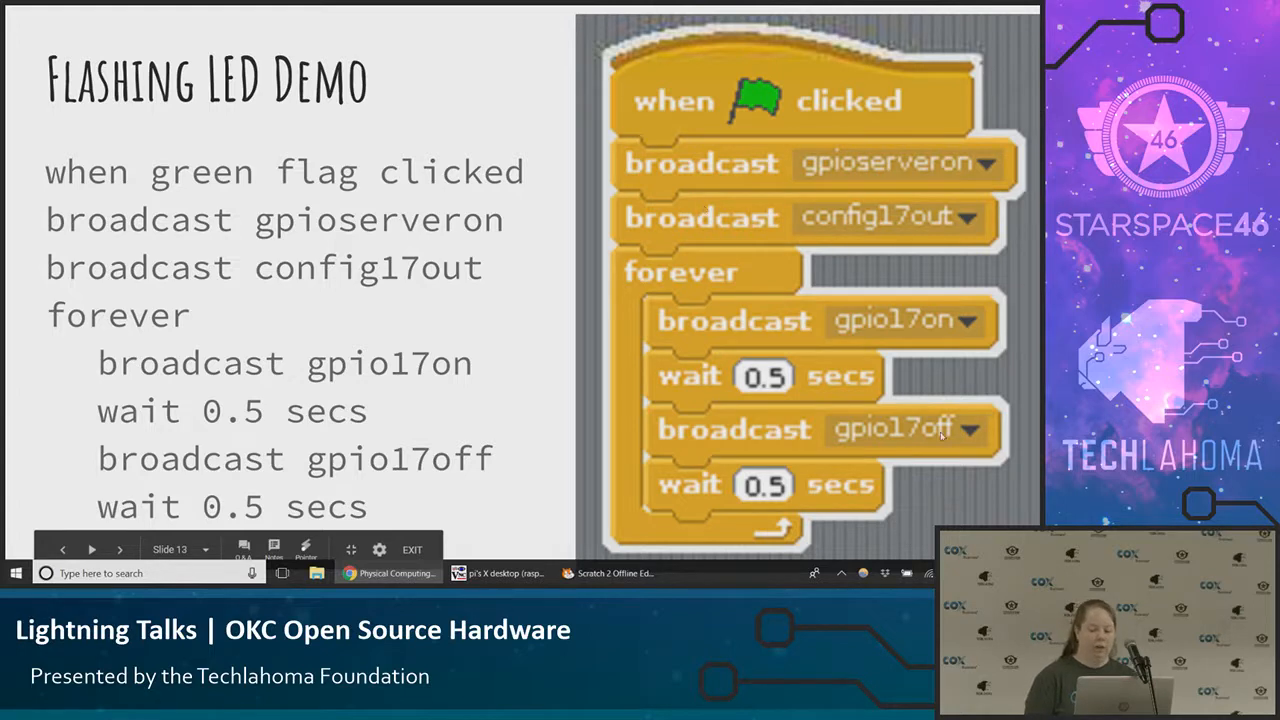
- Advance to the Sensing Input slide, then show the Pi's Flashing LED Scratch project and run its green-flag script
left_click(120, 548)
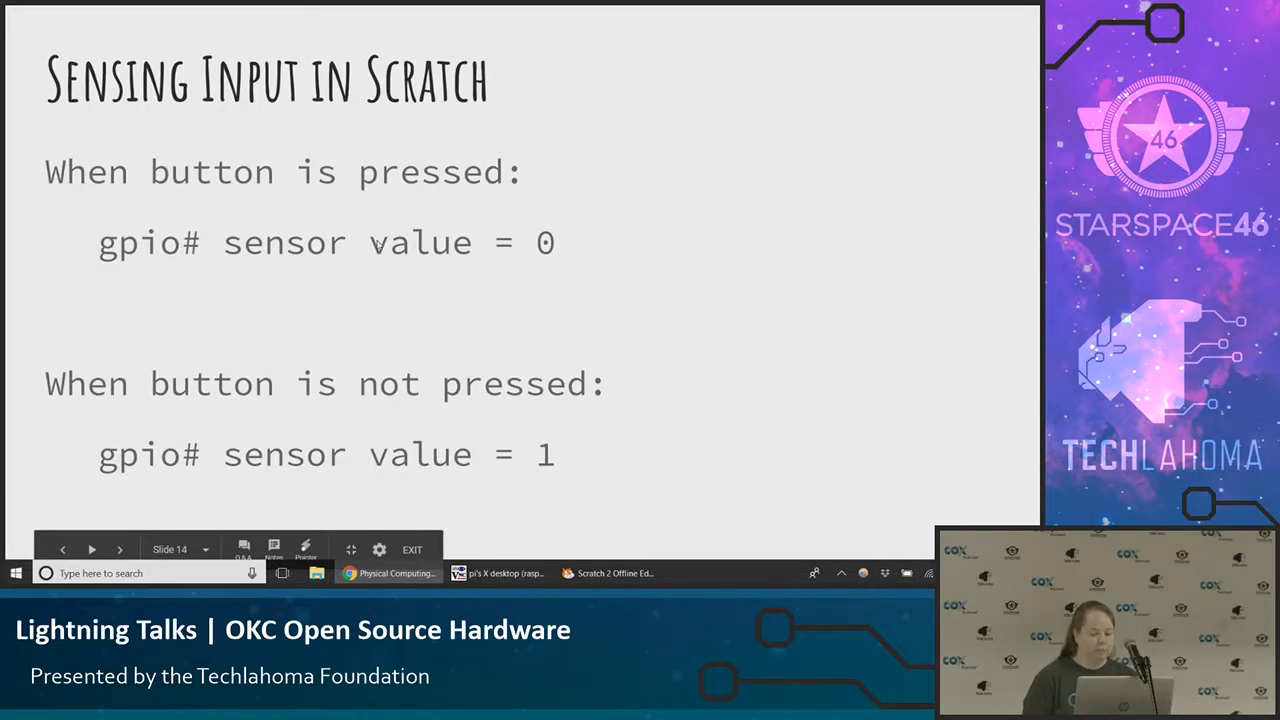
left_click(500, 572)
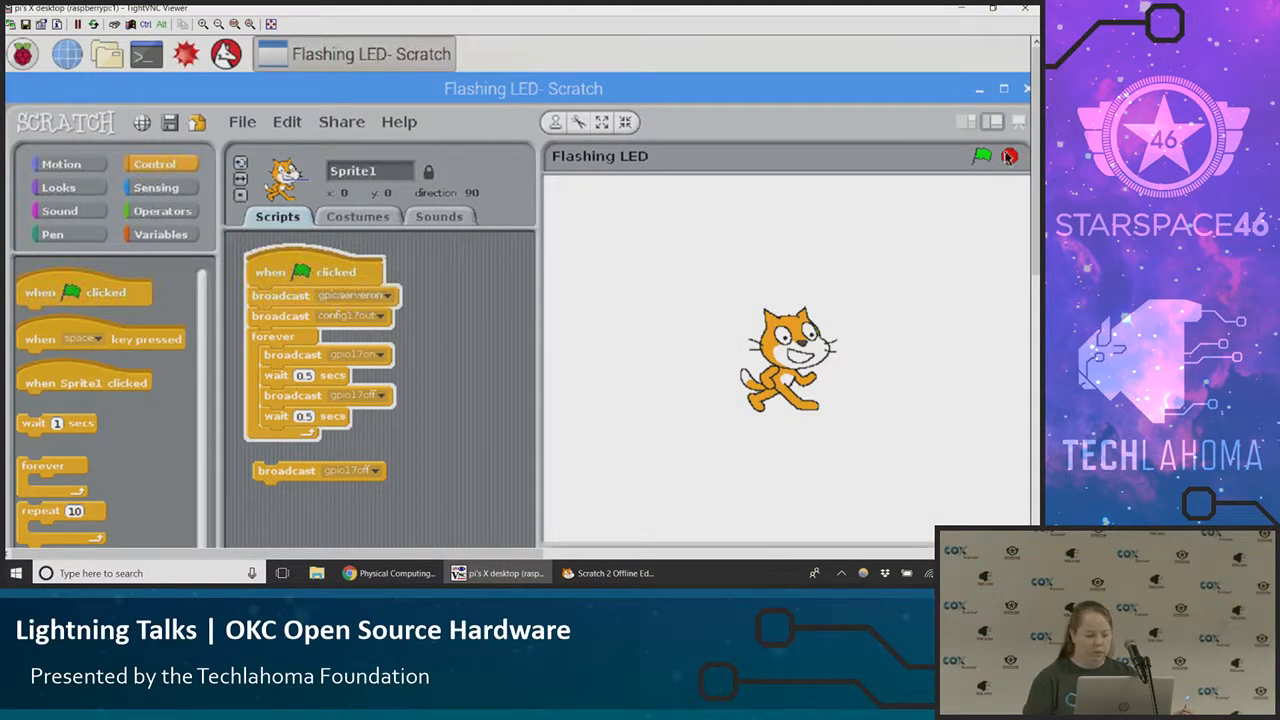
left_click(982, 156)
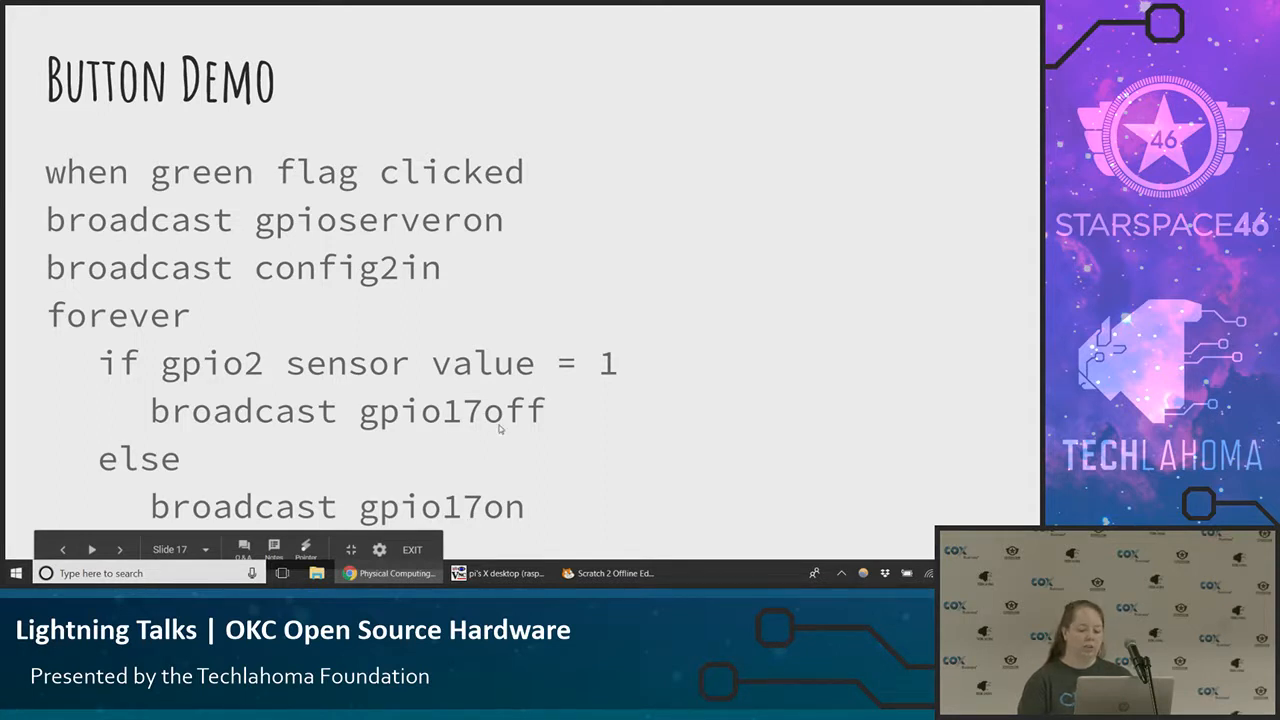
mouse_move(204, 366)
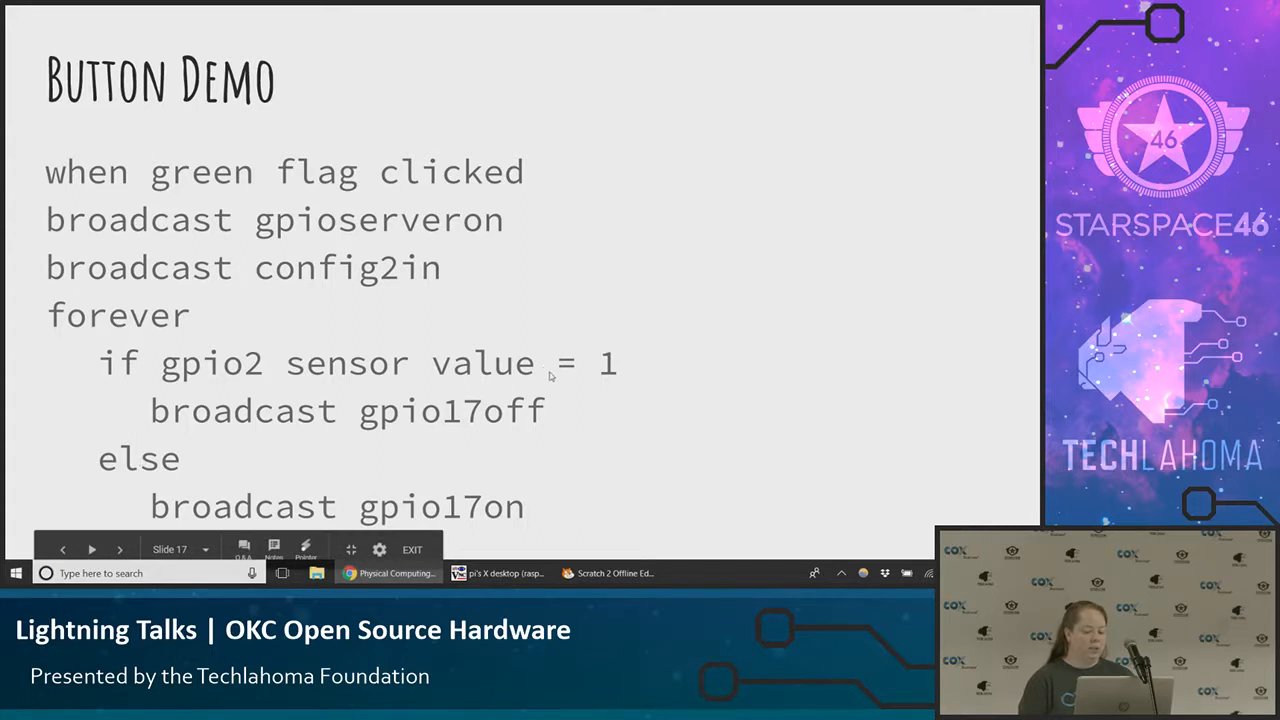
mouse_move(170, 490)
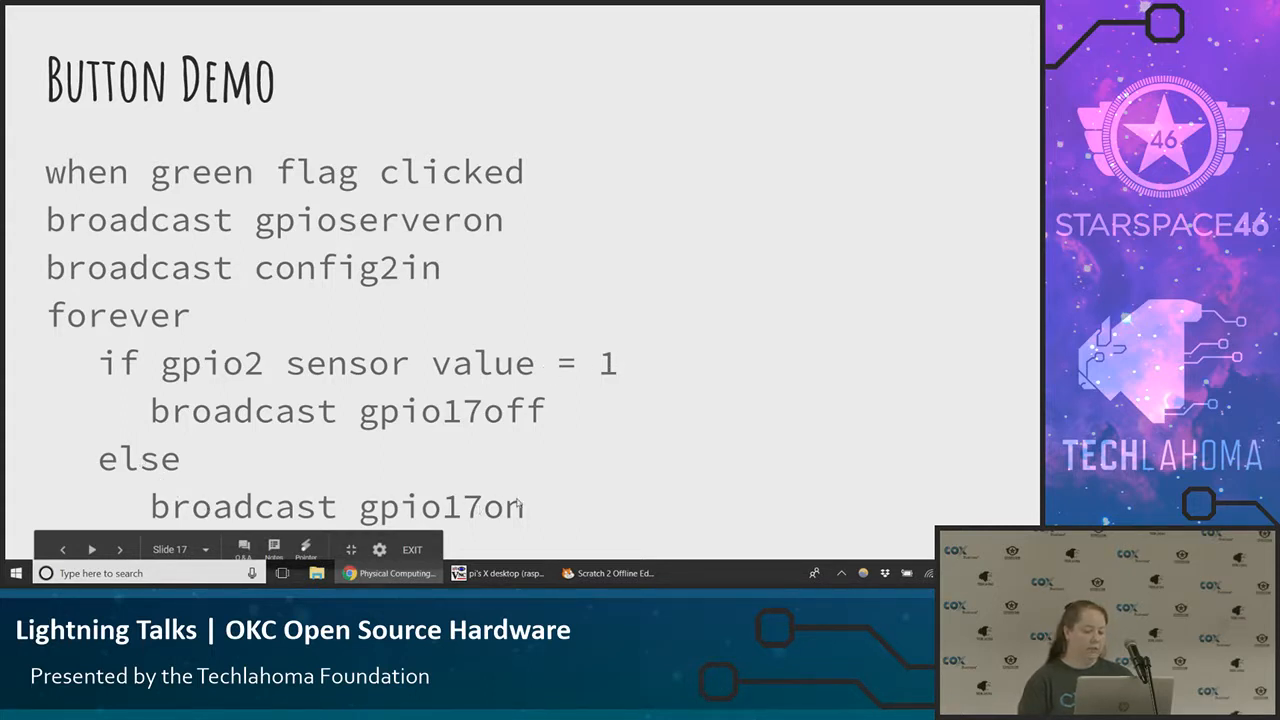
- Leave the Button Demo slide for the Raspberry Pi Scratch window with Flashing LED open
left_click(92, 548)
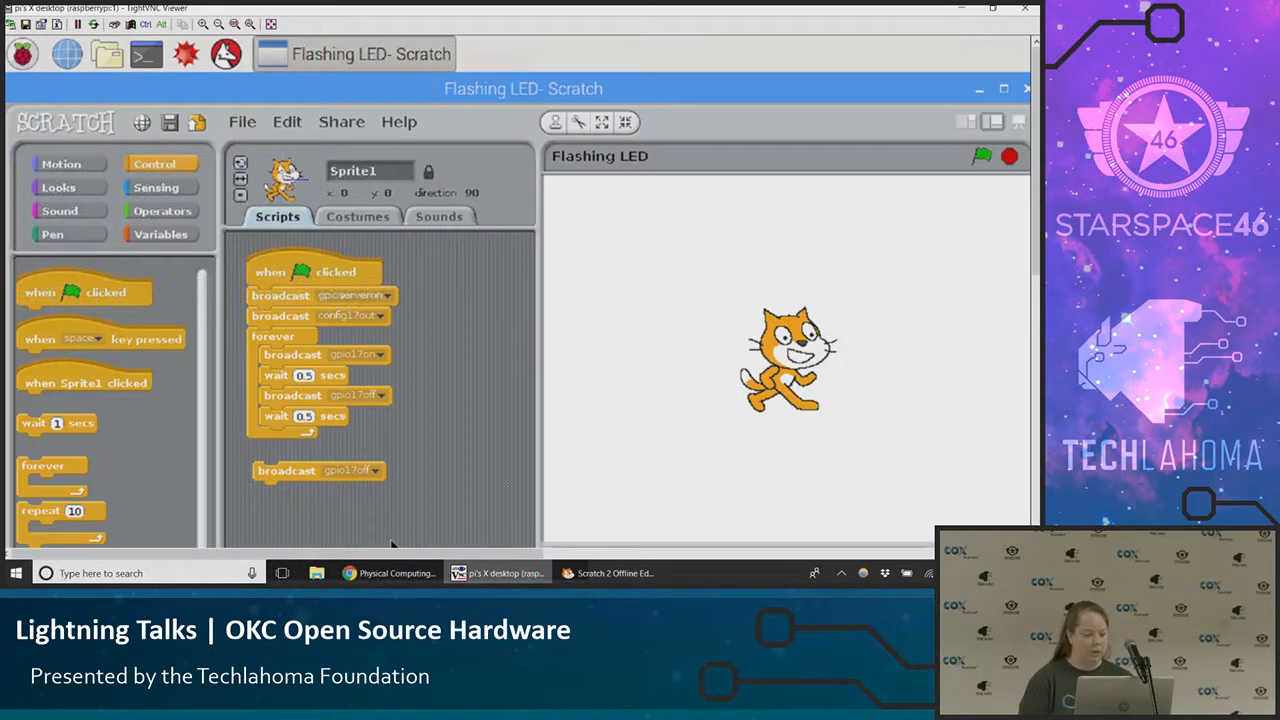
- Load the Button LED project from Scratch Projects and run its gpio2 if/else script toggling GPIO 17
left_click(242, 122)
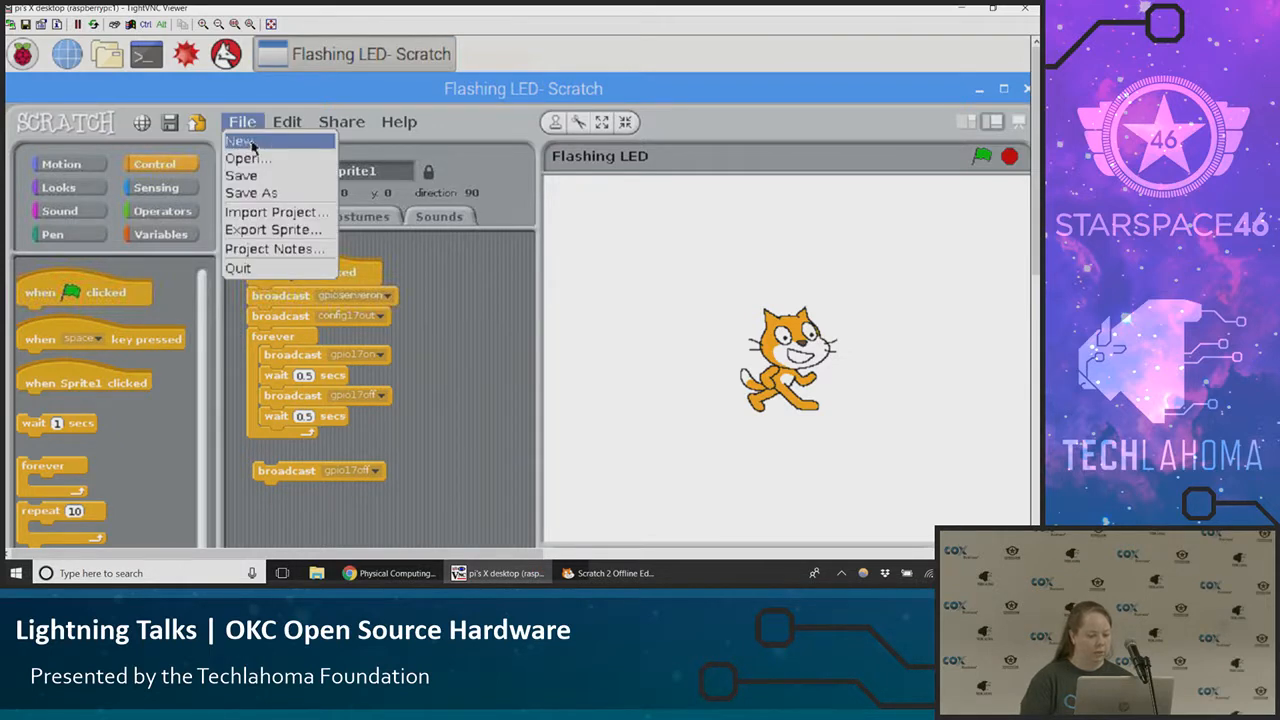
left_click(240, 140)
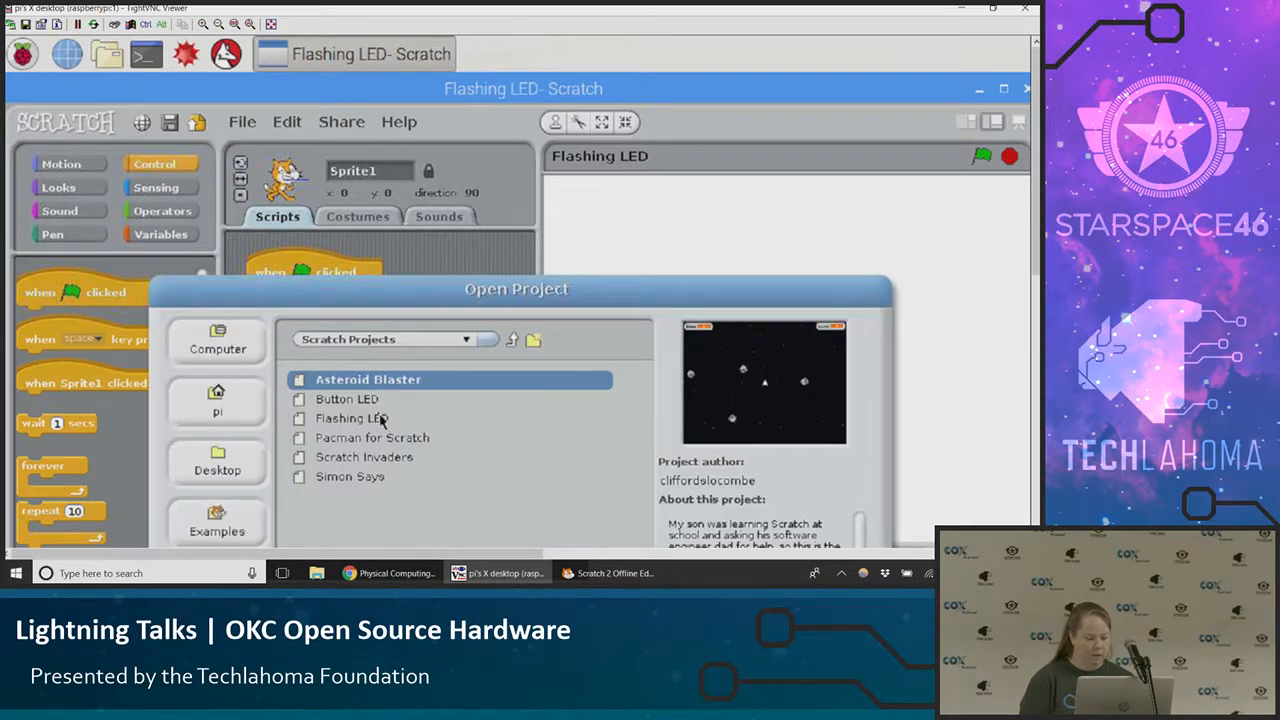
left_click(352, 418)
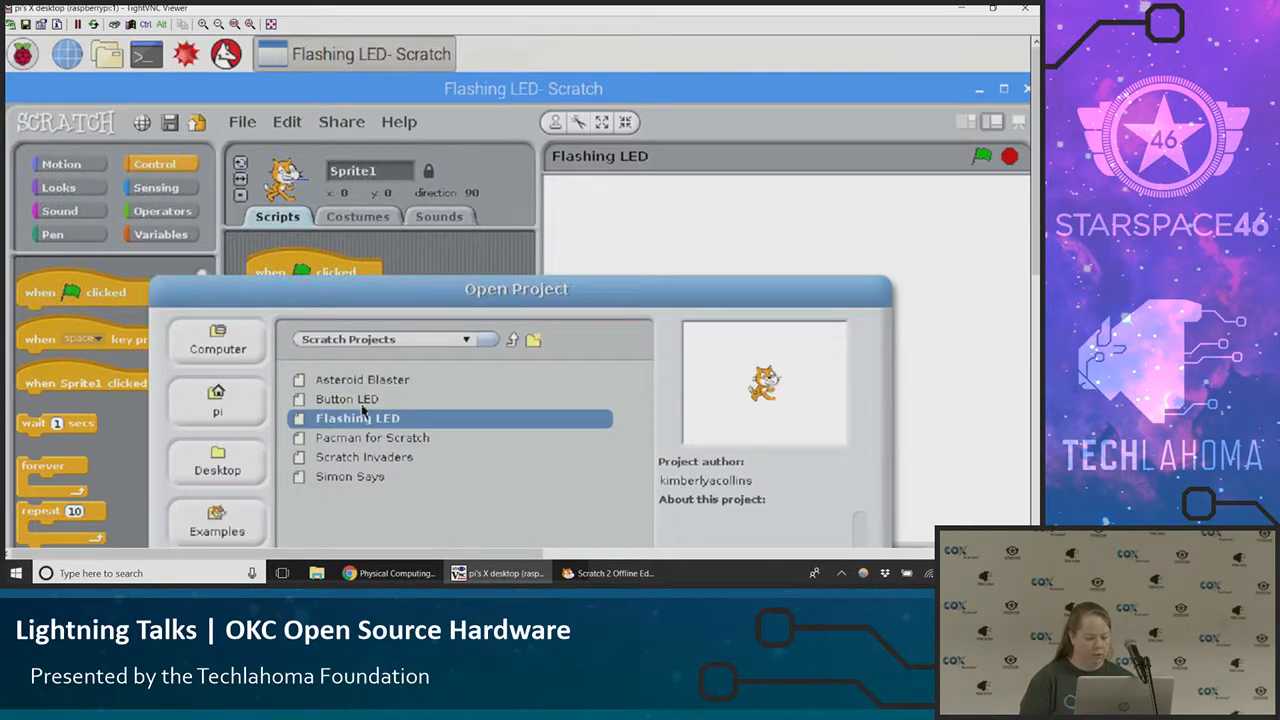
left_click(352, 400)
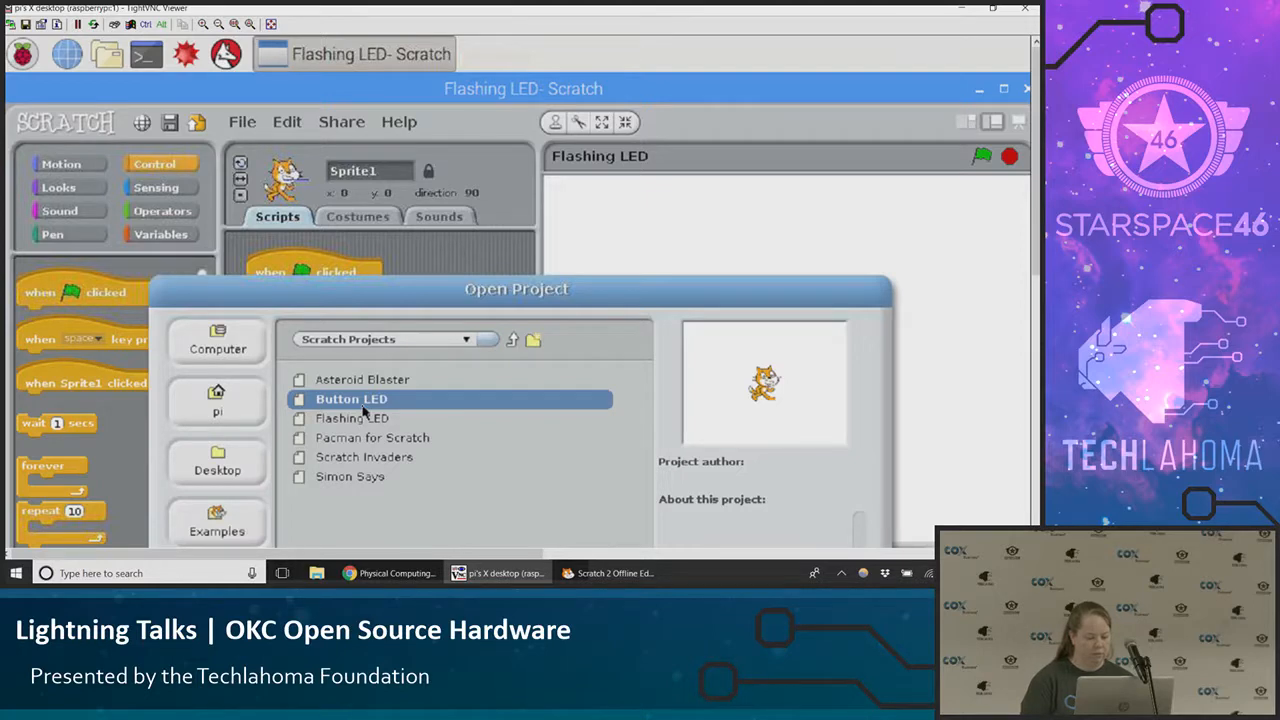
left_click_drag(516, 288, 512, 266)
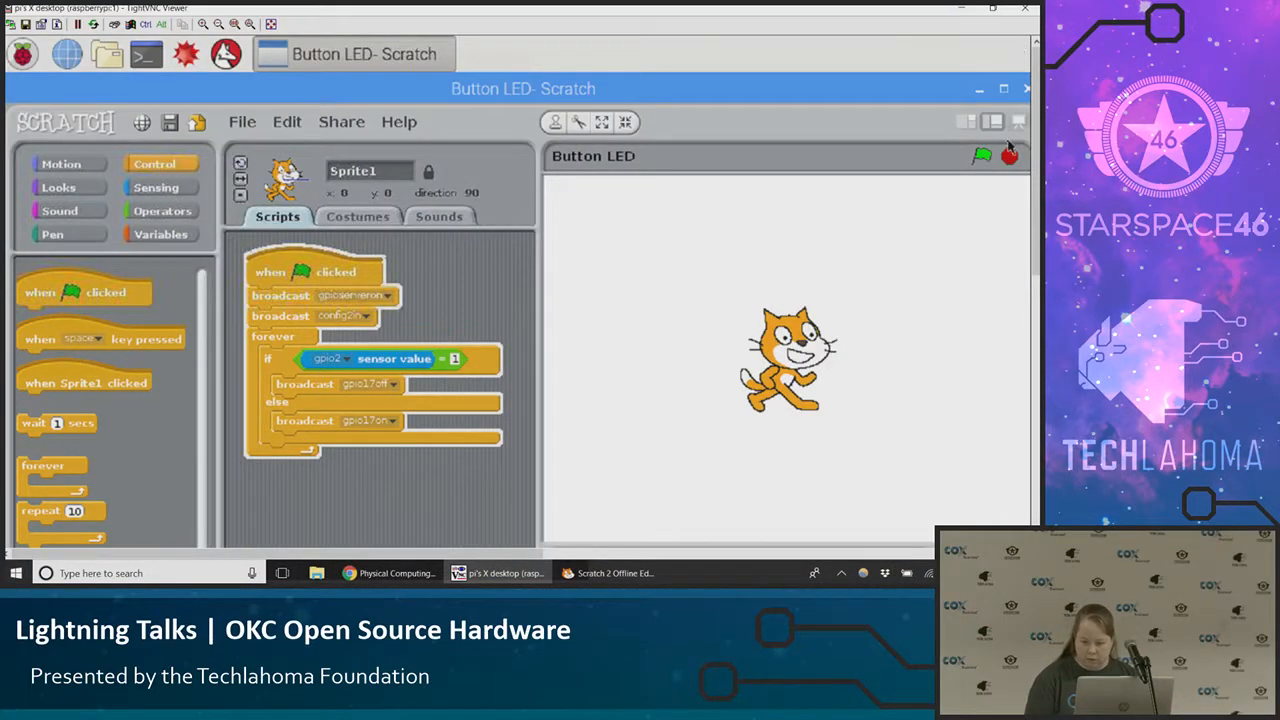
left_click(984, 156)
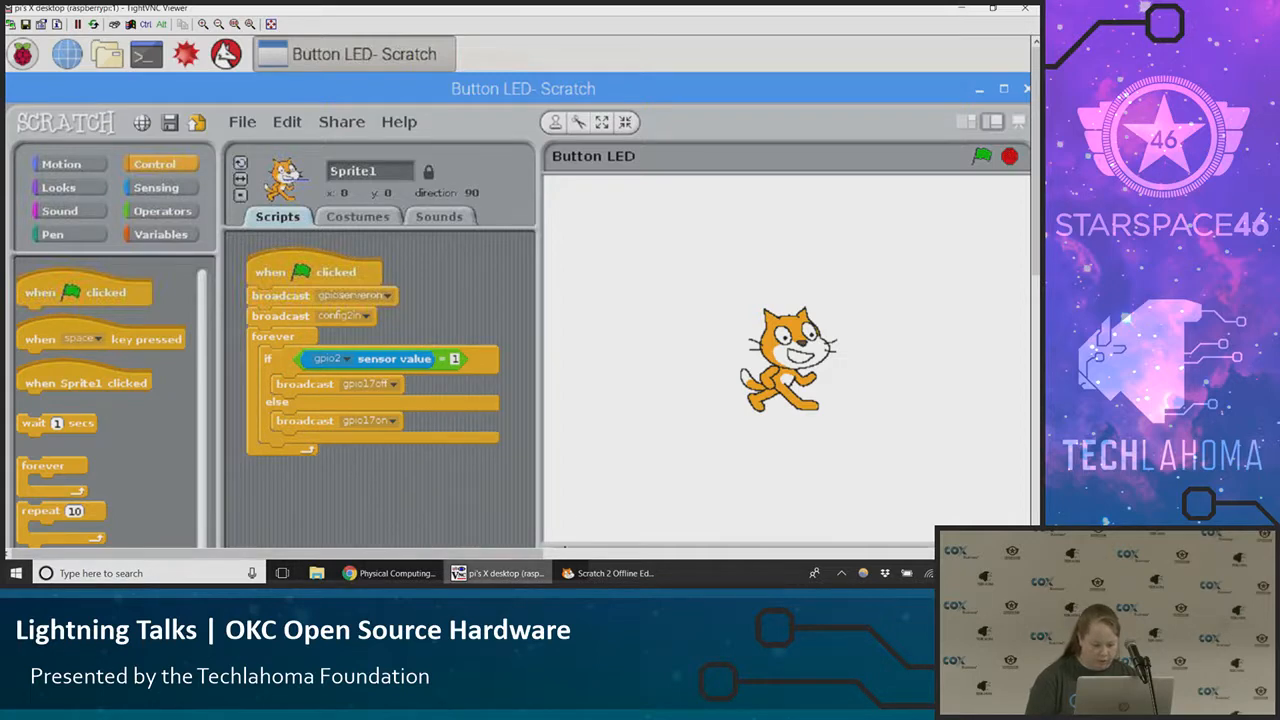
- Return to the slides and show the resources slide with the Raspberry Pi project and scratch.mit.edu links
left_click(390, 572)
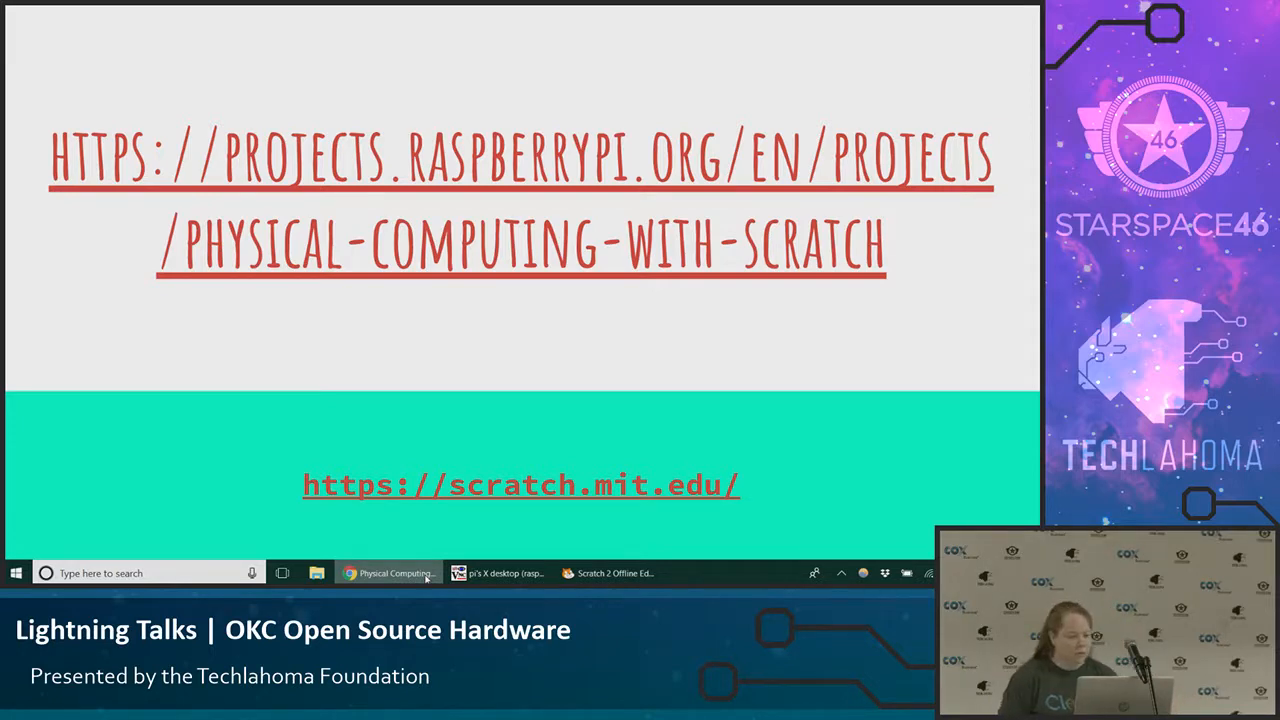
- Back in the Pi's Scratch session, load the Simon Says project and scroll through its many scripts
left_click(500, 572)
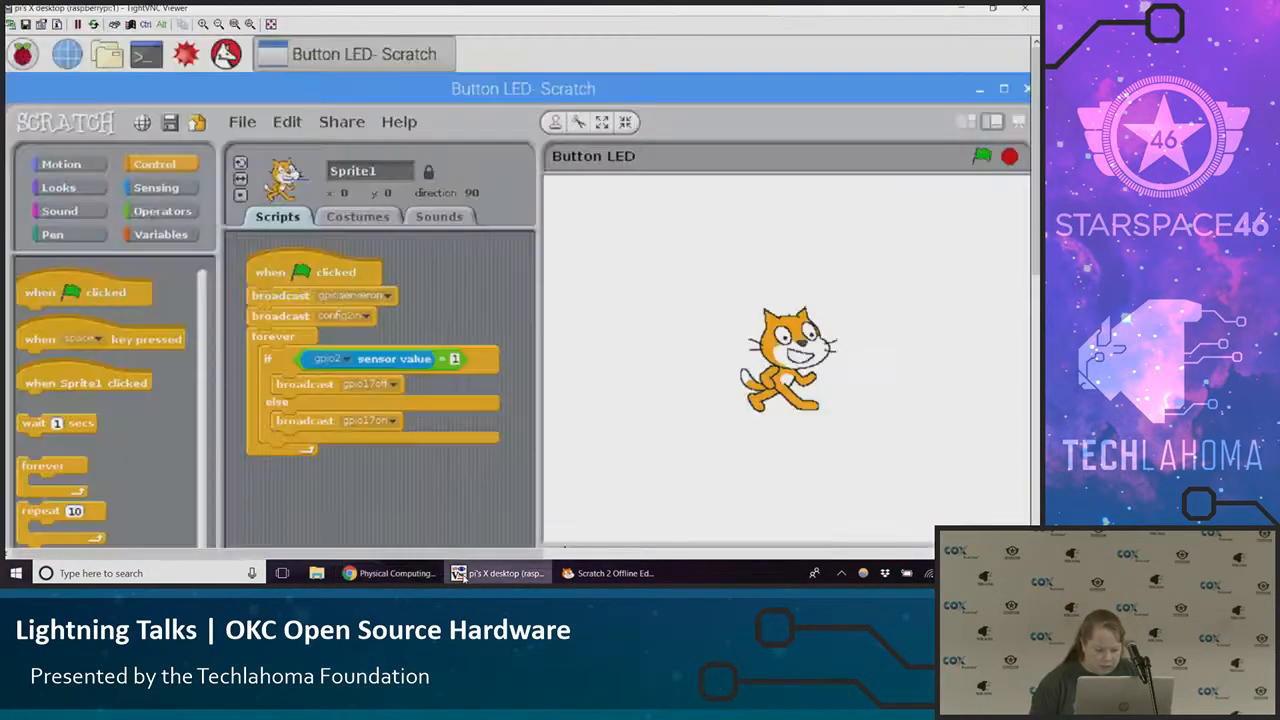
left_click(242, 122)
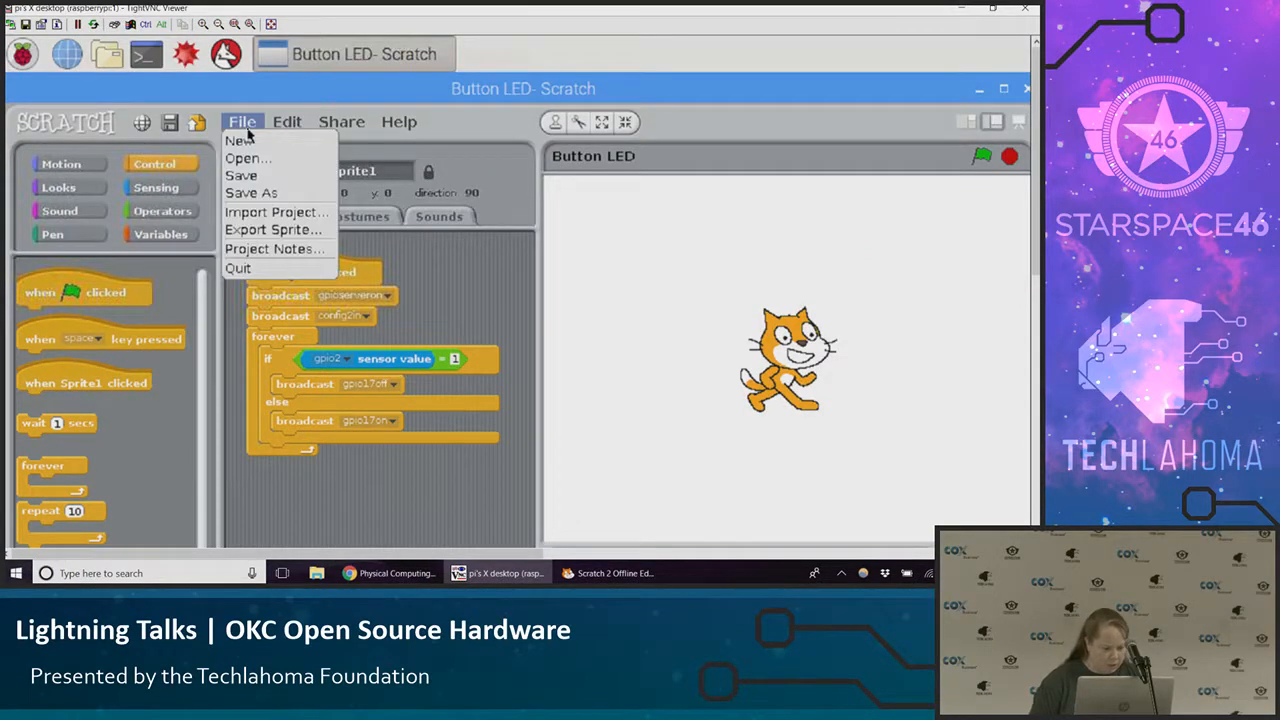
left_click(248, 158)
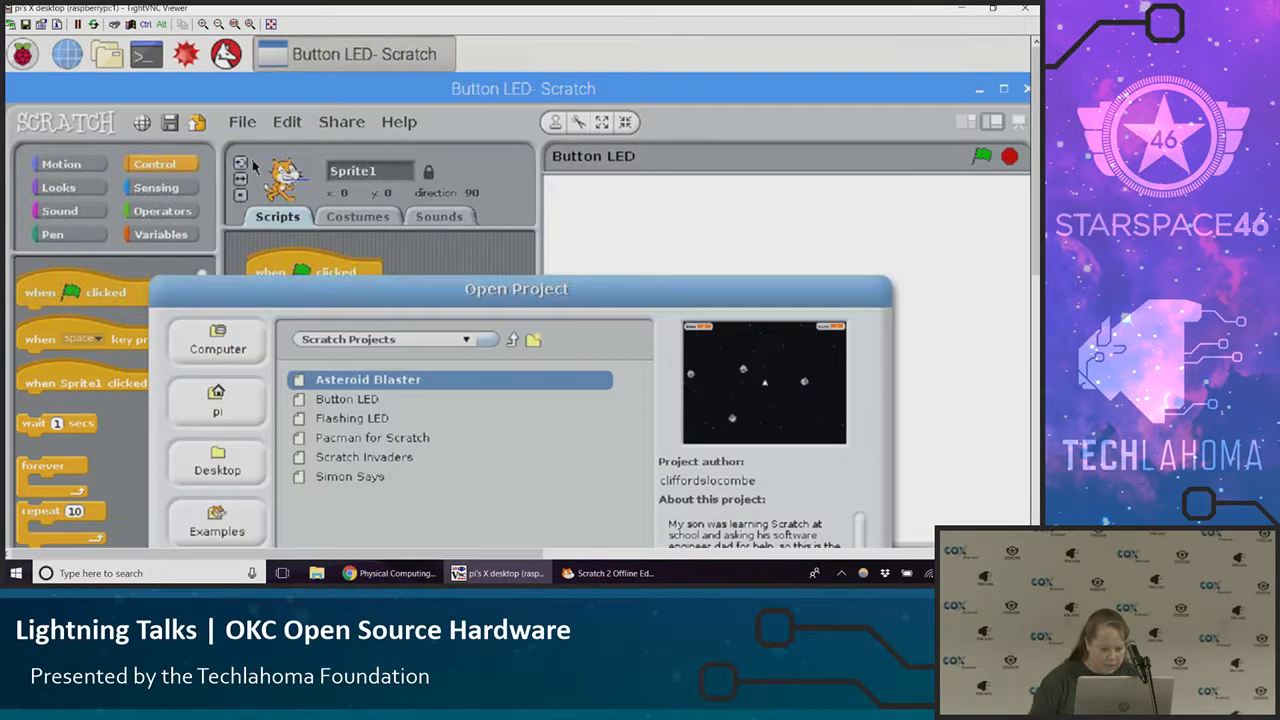
left_click(352, 476)
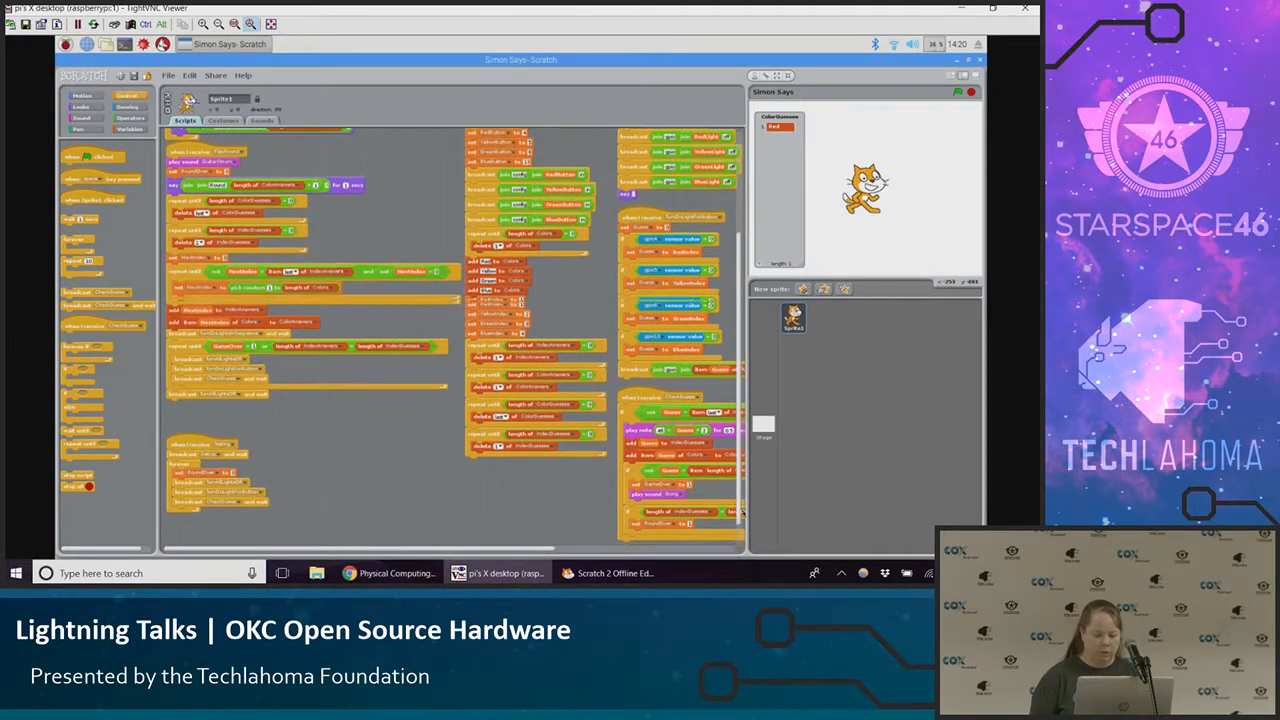
scroll("down", 3)
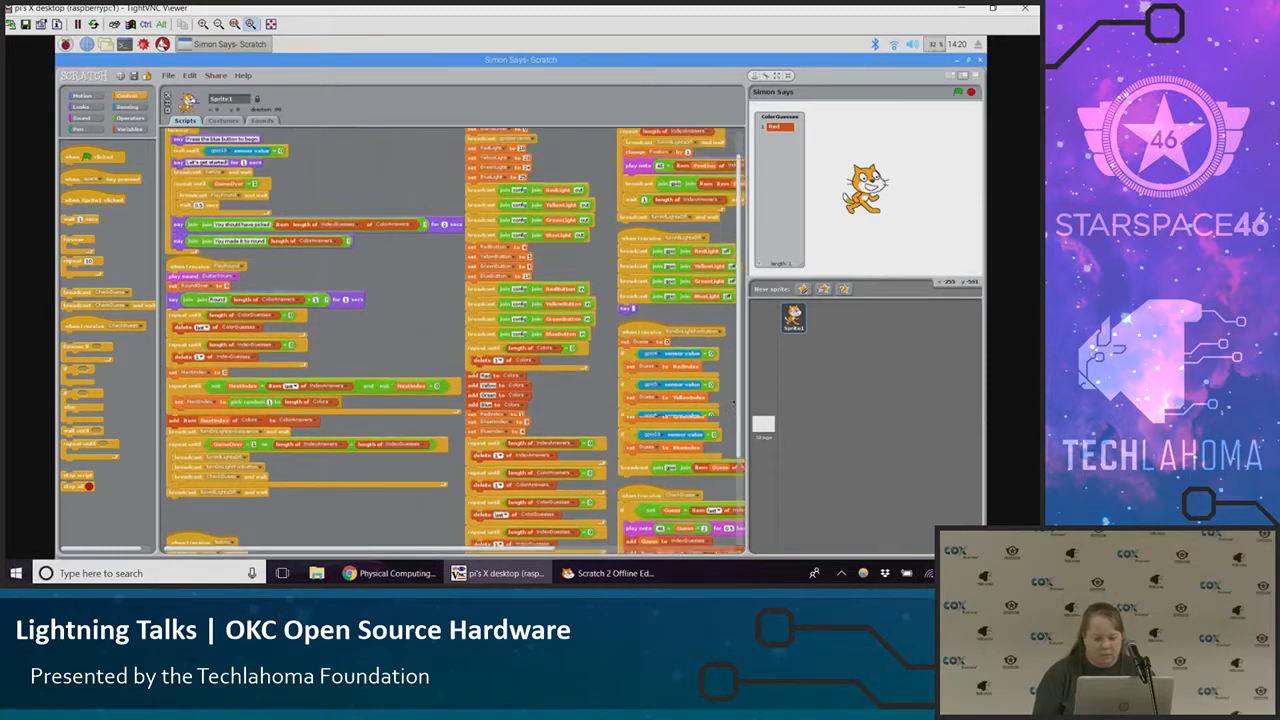